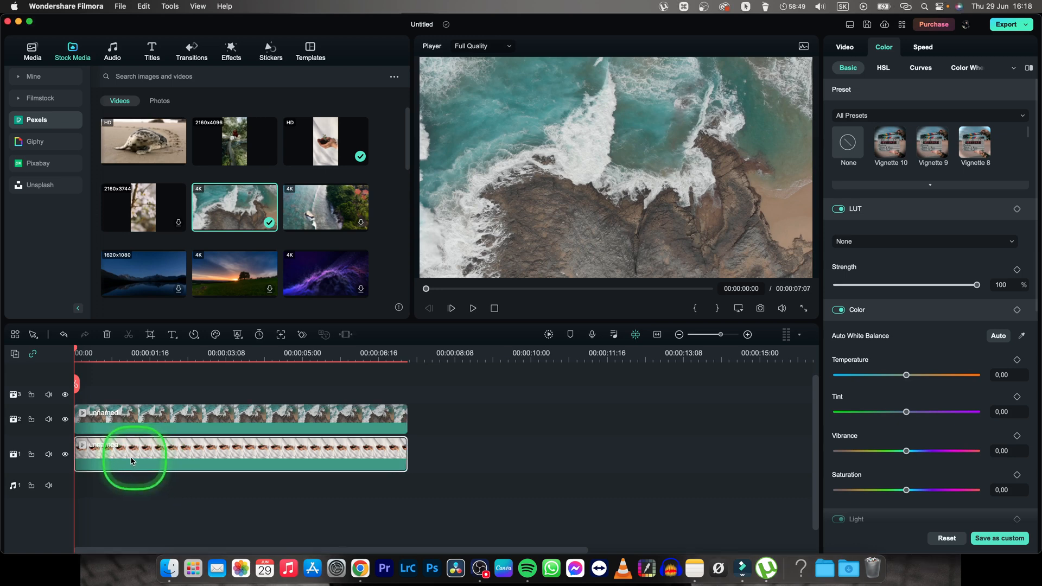
mouse_move(32, 455)
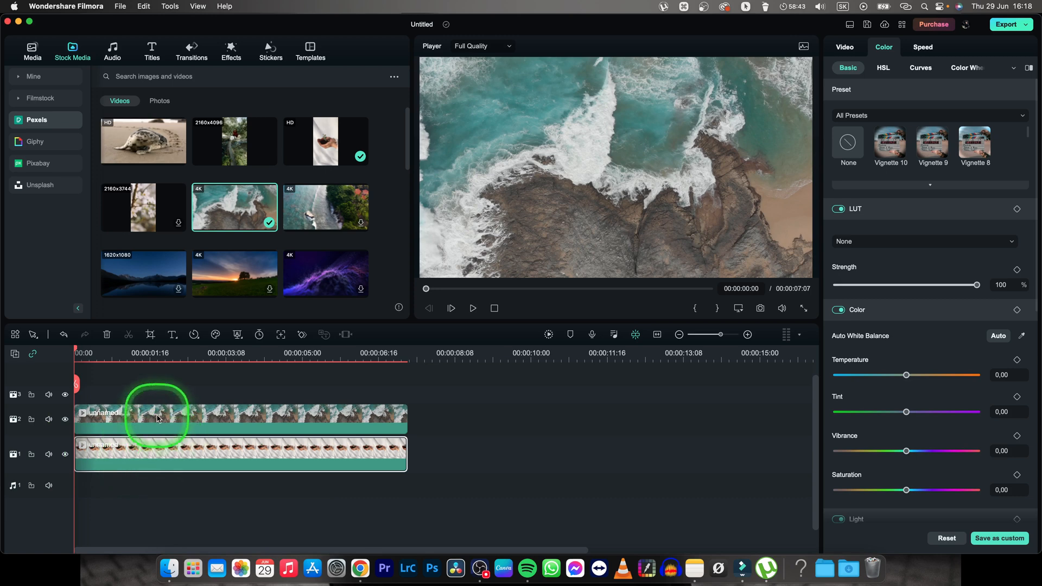
mouse_move(190, 376)
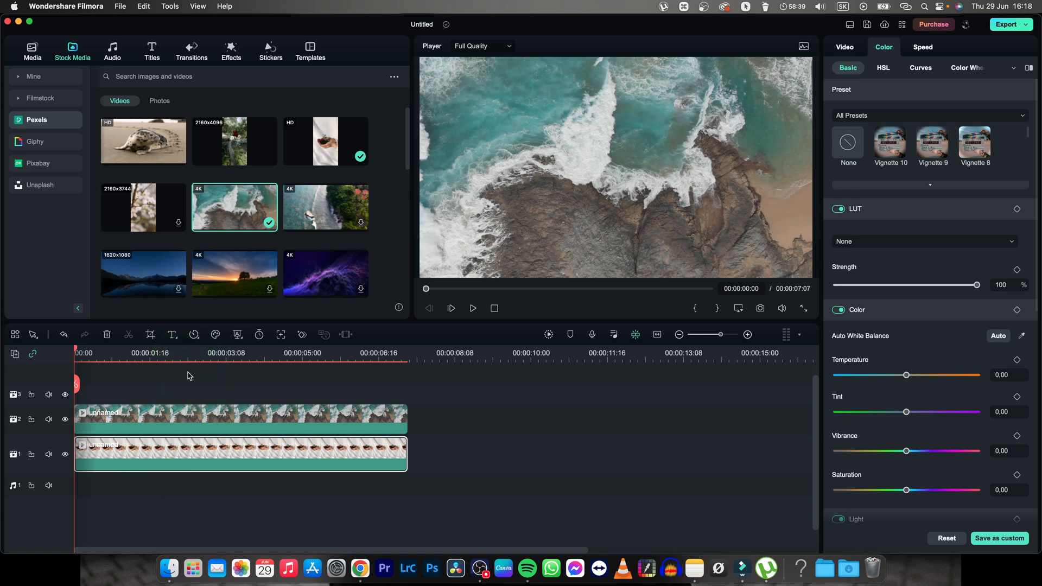
- Move the hands-with-plant clip onto the track above the ocean clip and start playback to preview the composite
left_click(170, 456)
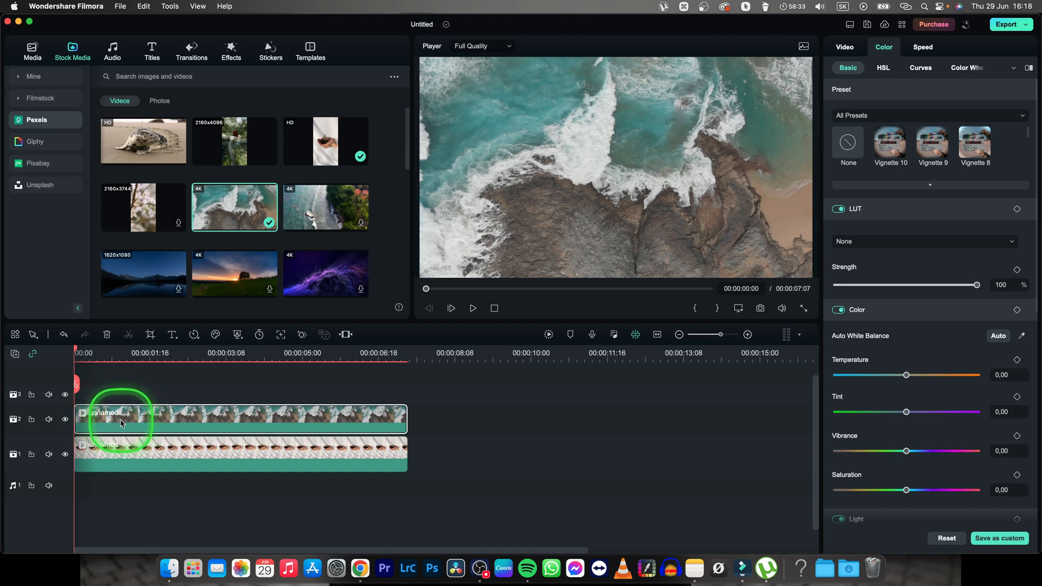
mouse_move(144, 453)
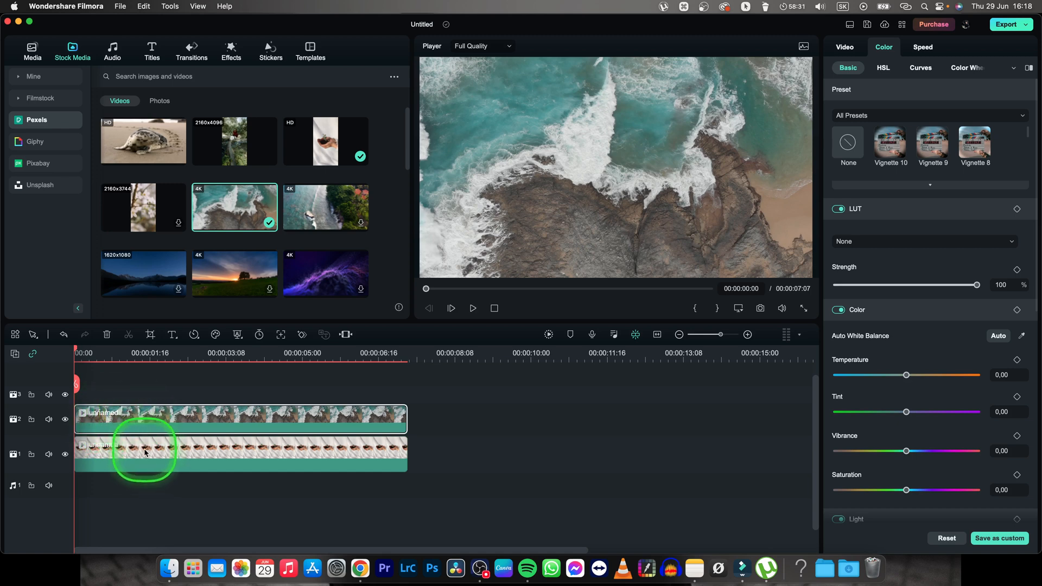
mouse_move(627, 126)
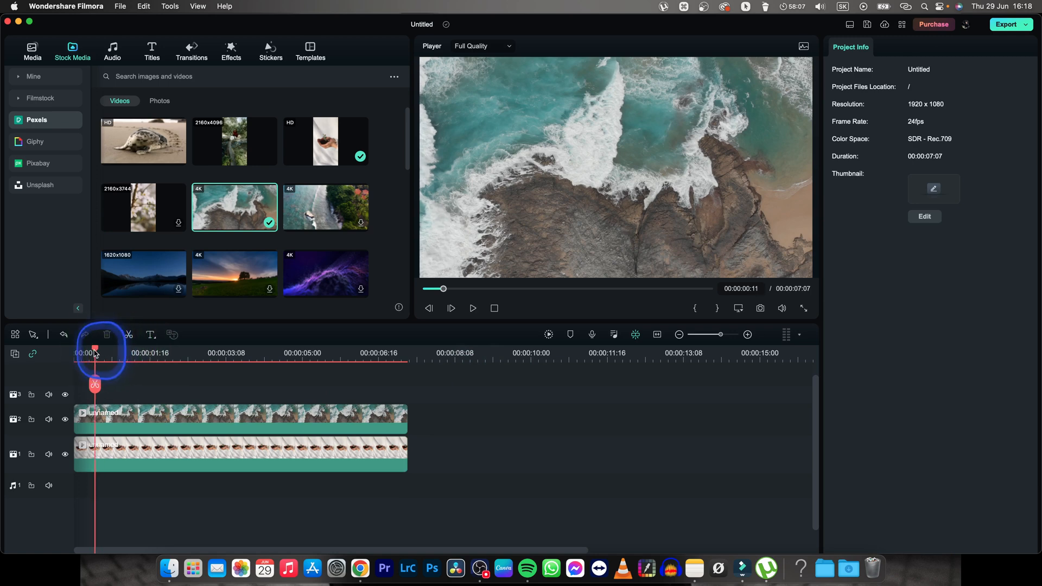
left_click(239, 394)
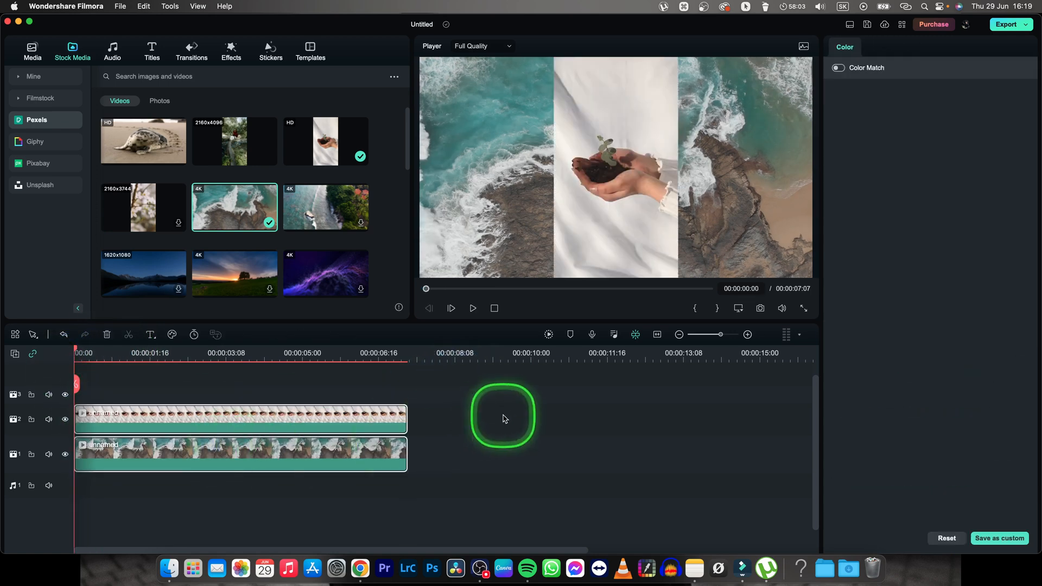
left_click(472, 308)
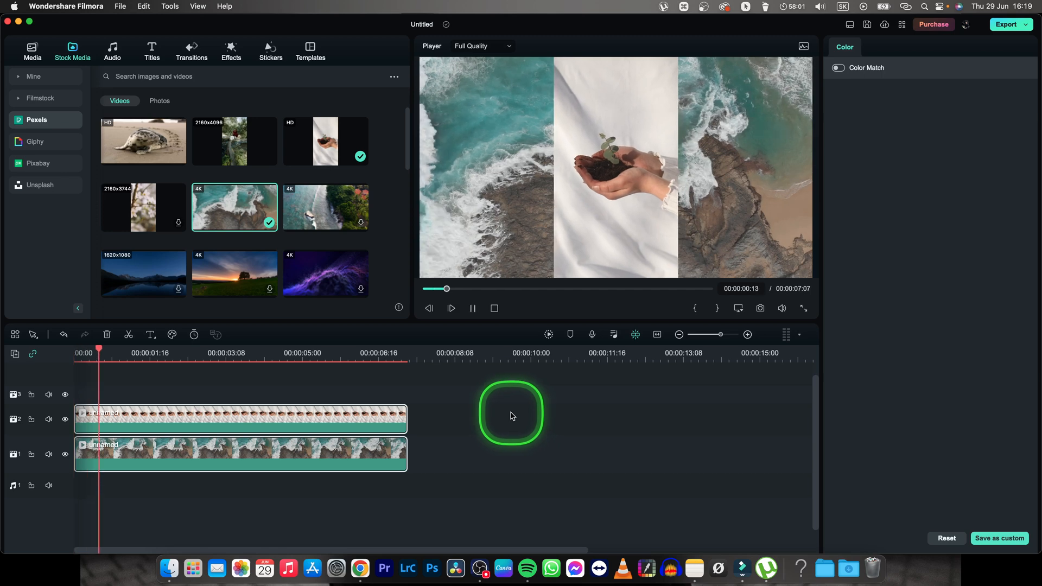